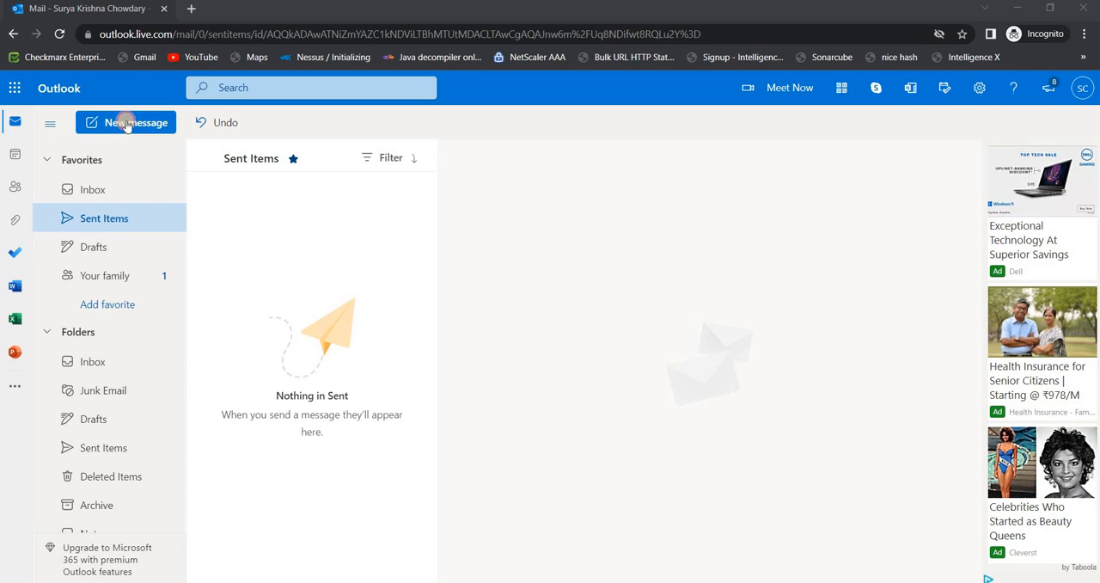
Start a new message draft addressed to the account's own address
click(125, 122)
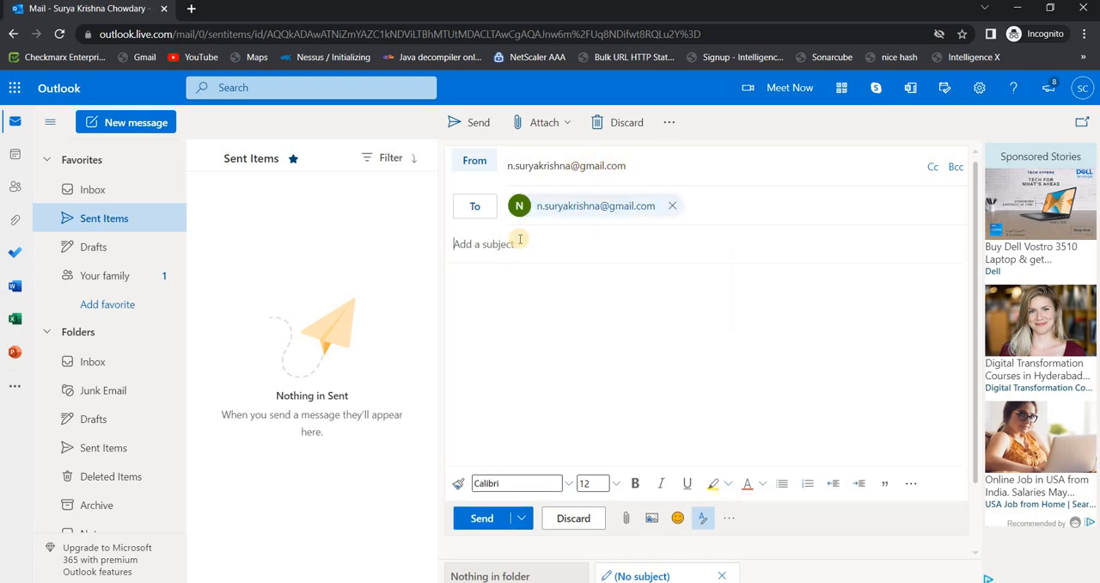
Enter the subject 'stored xss demo via pdf' for the draft
text(str)
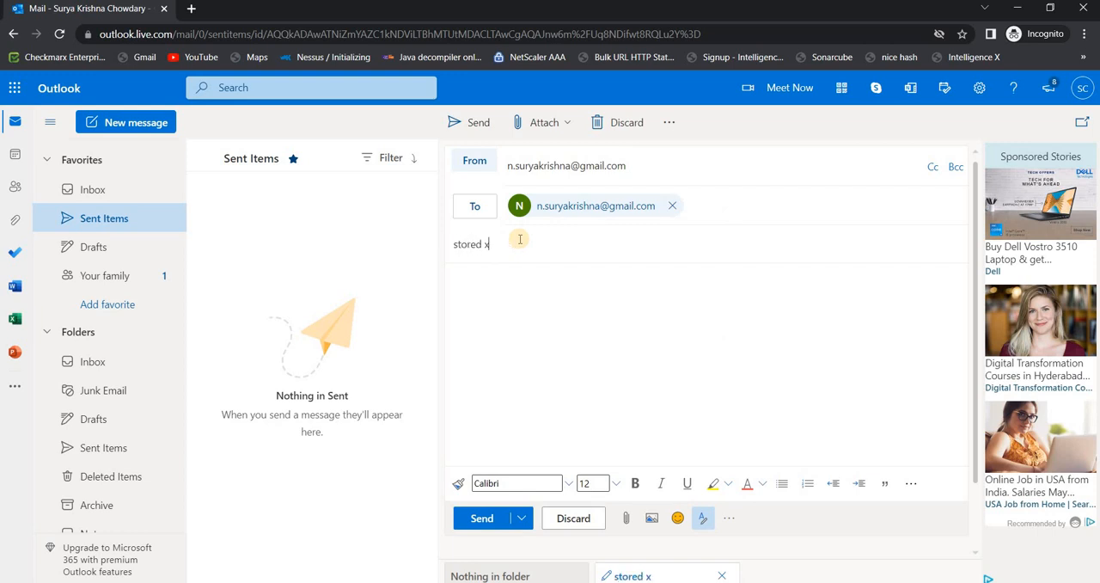
text(ss demo via)
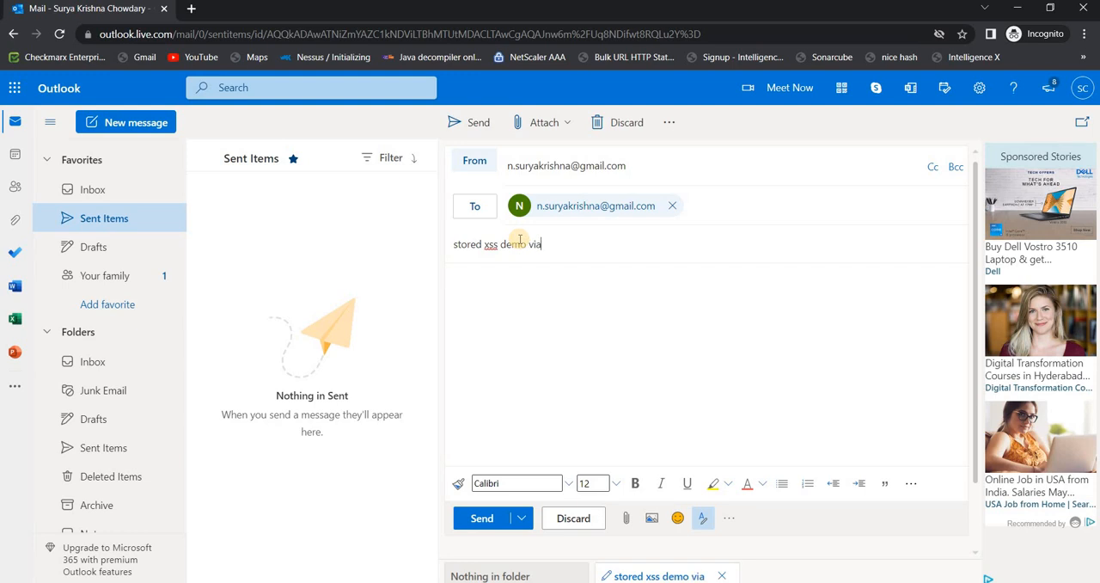
text(pdf)
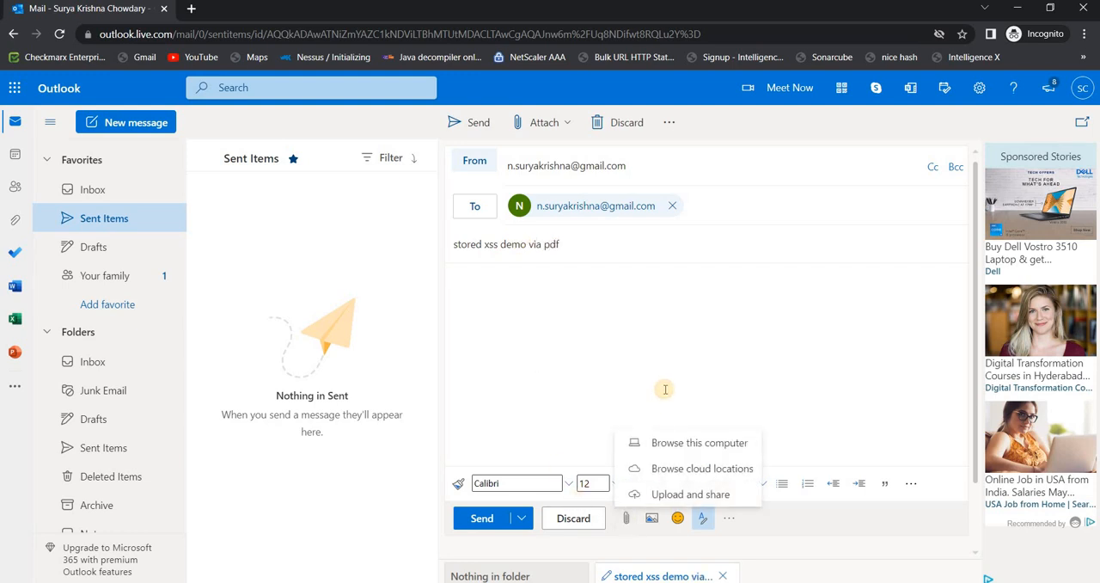
mouse_move(549, 371)
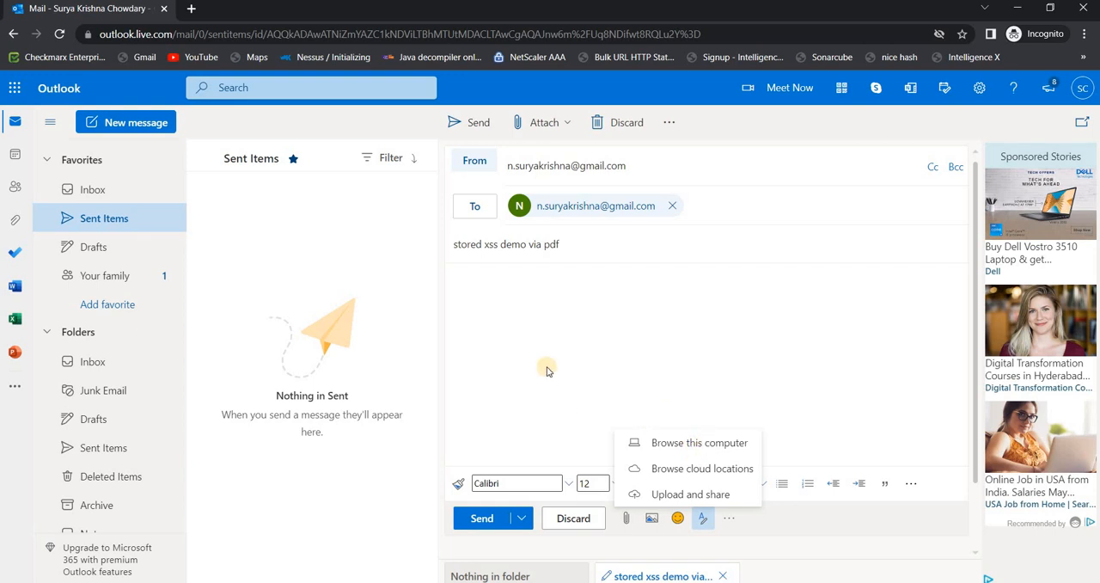
Attach poc (1) (1).pdf from this computer, send the email, and view it in Sent Items
click(698, 441)
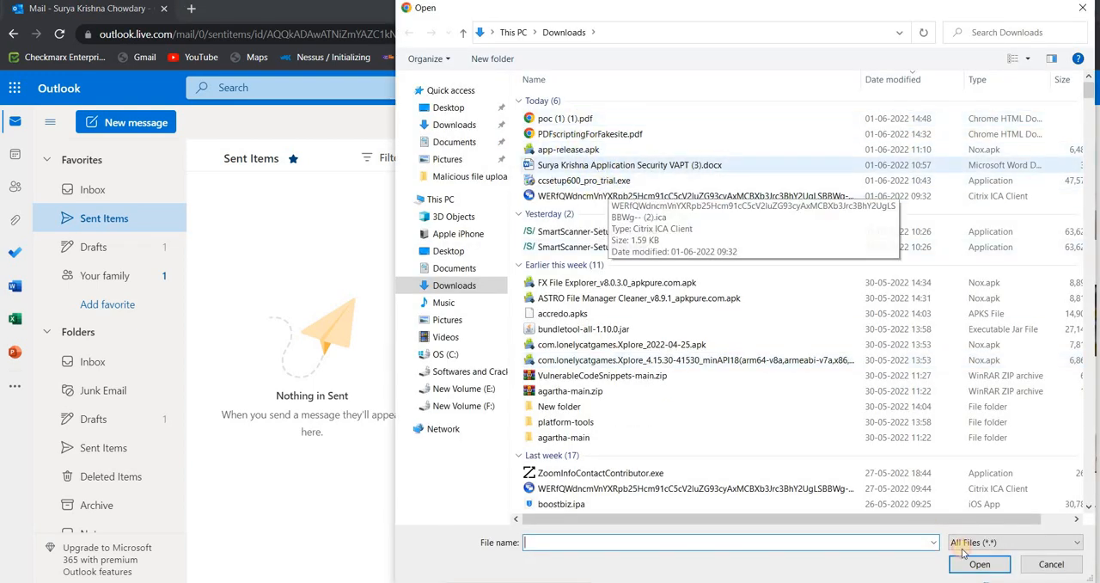
click(979, 564)
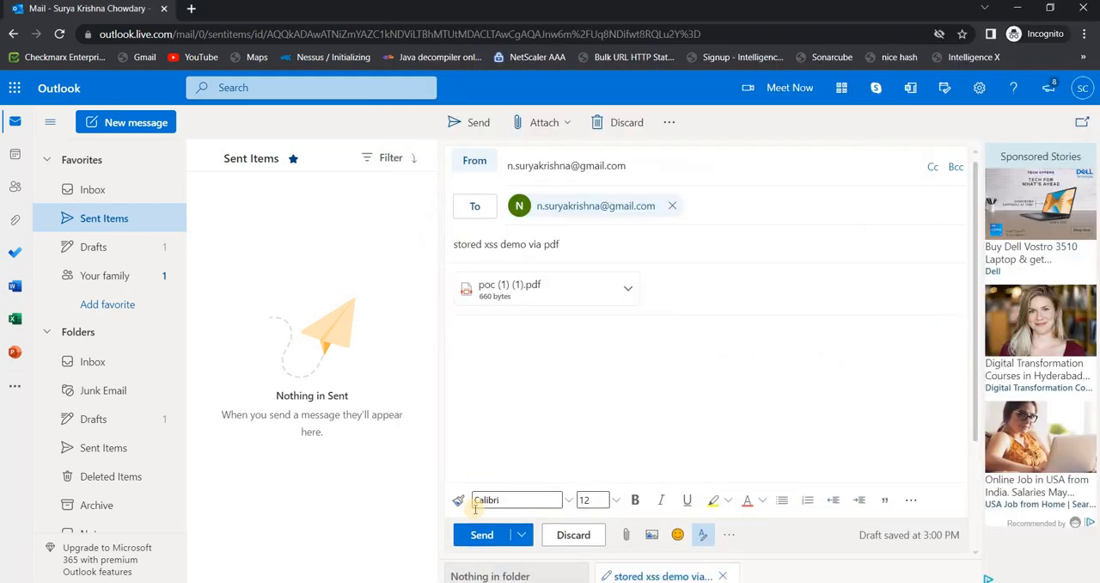
click(481, 533)
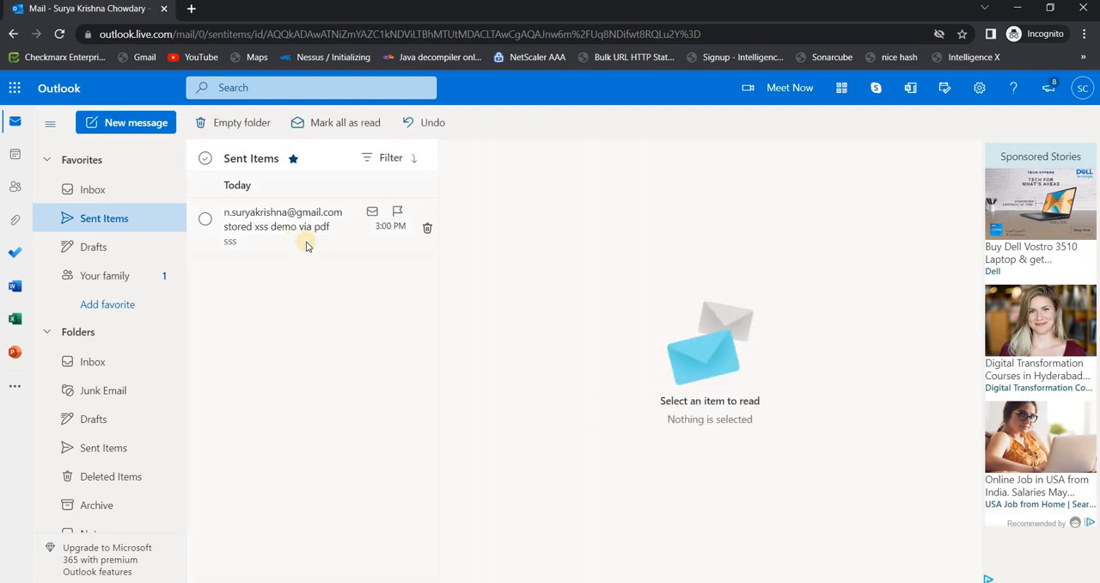
click(283, 226)
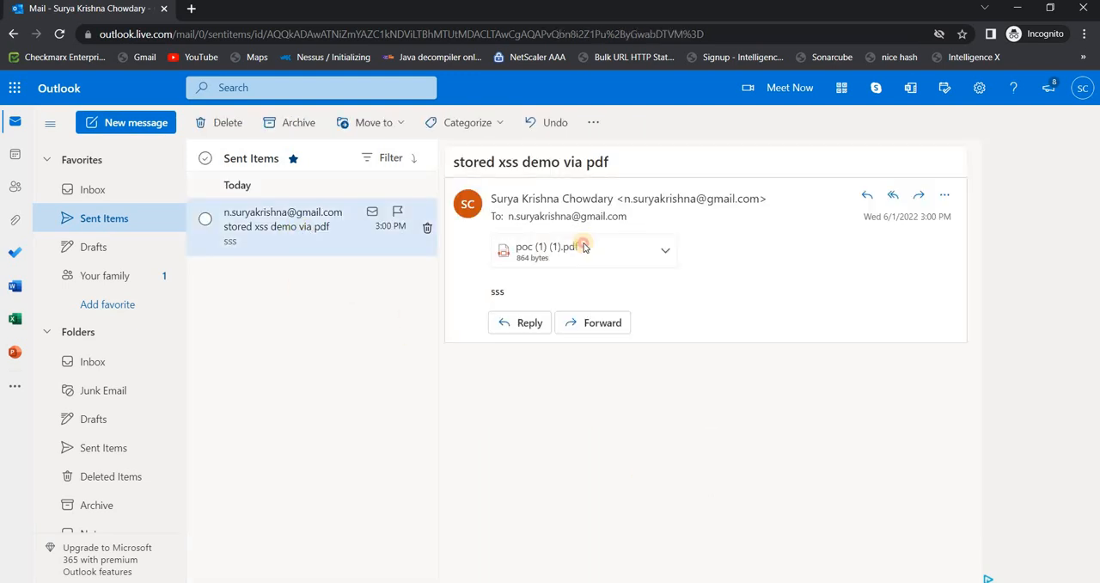
click(547, 249)
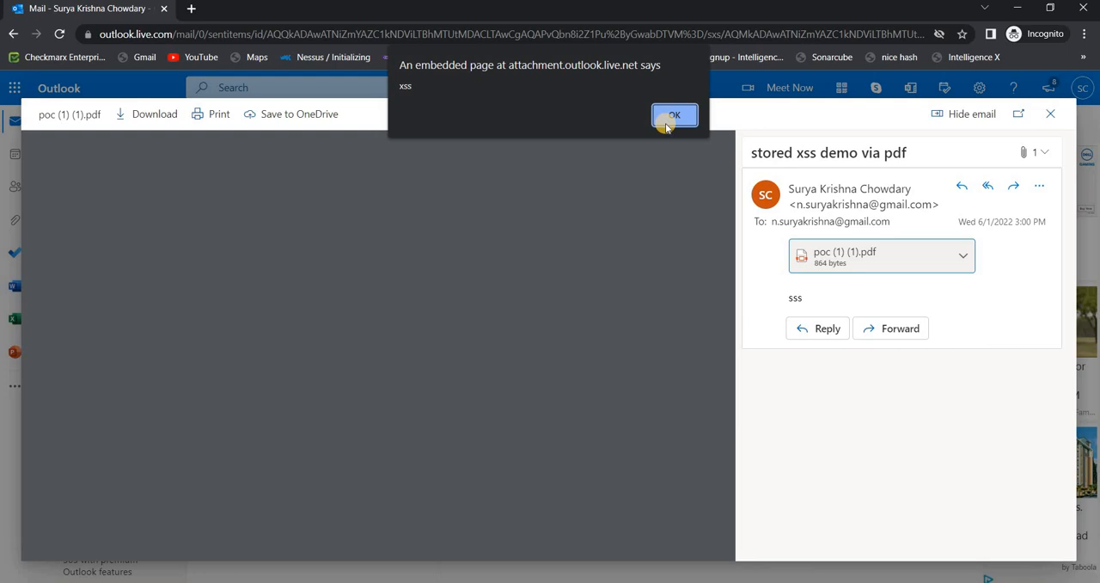
mouse_move(1045, 118)
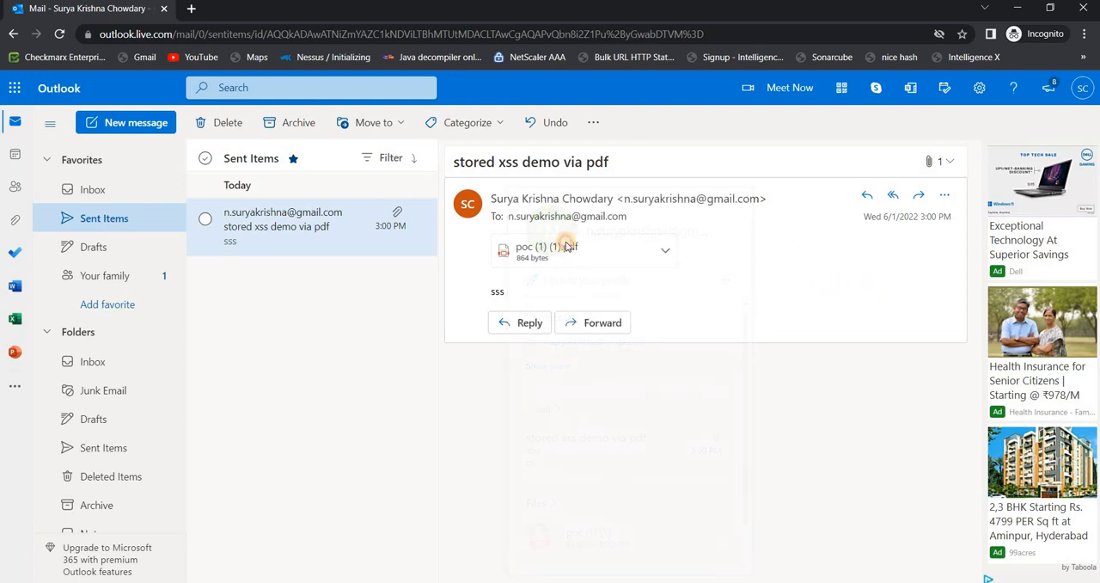
Reopen the poc (1) (1).pdf attachment so the 'xss' alert appears again
click(547, 251)
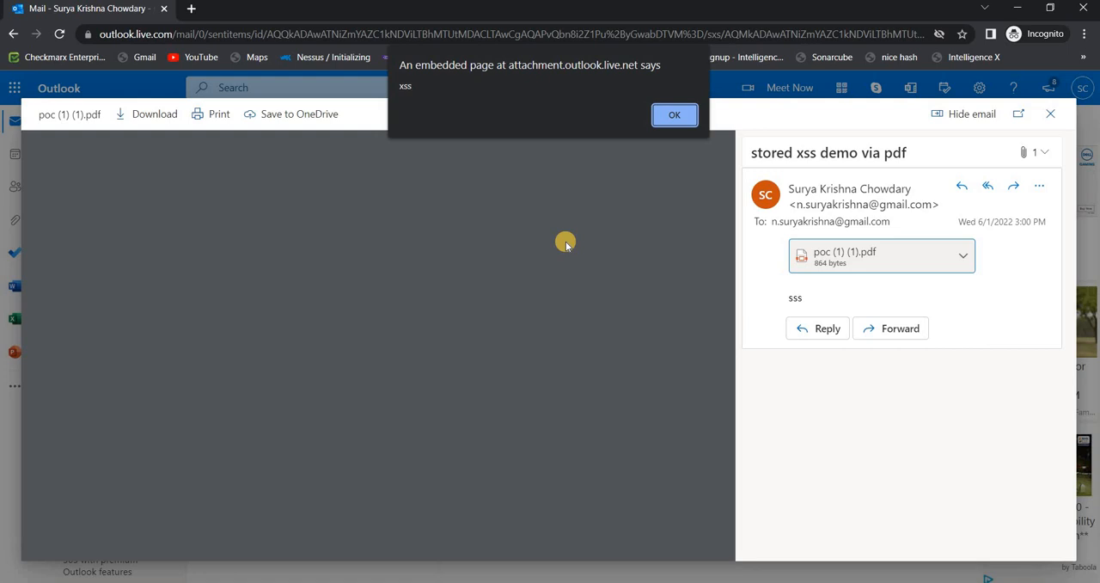
mouse_move(594, 237)
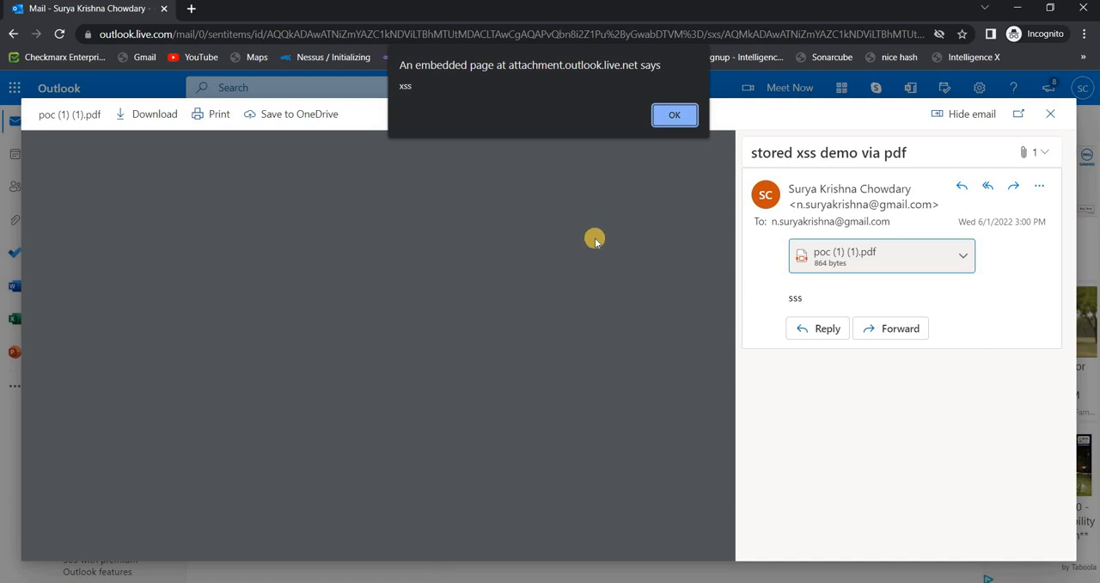
mouse_move(598, 228)
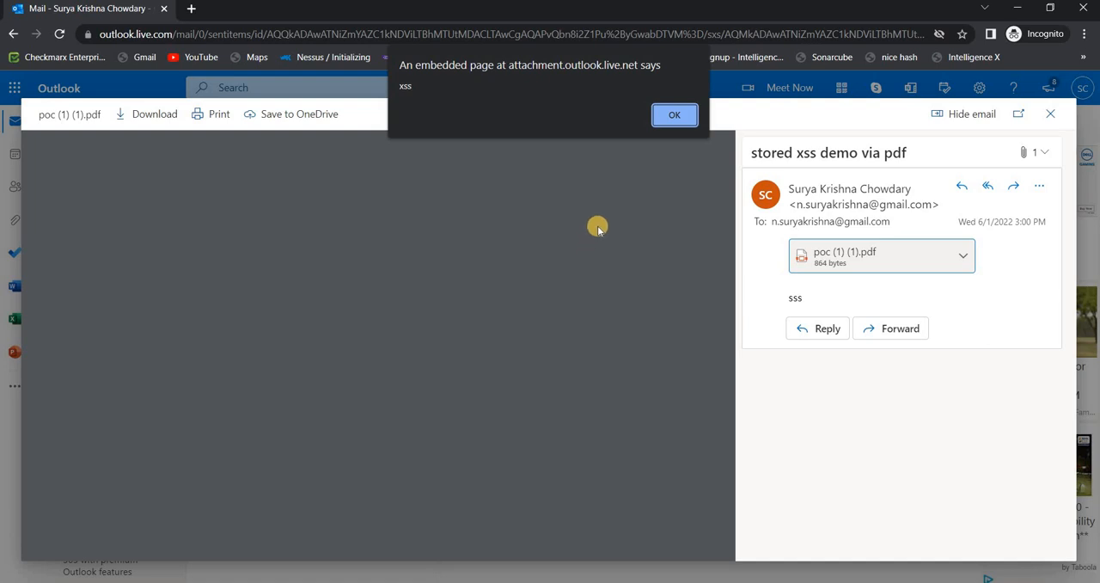